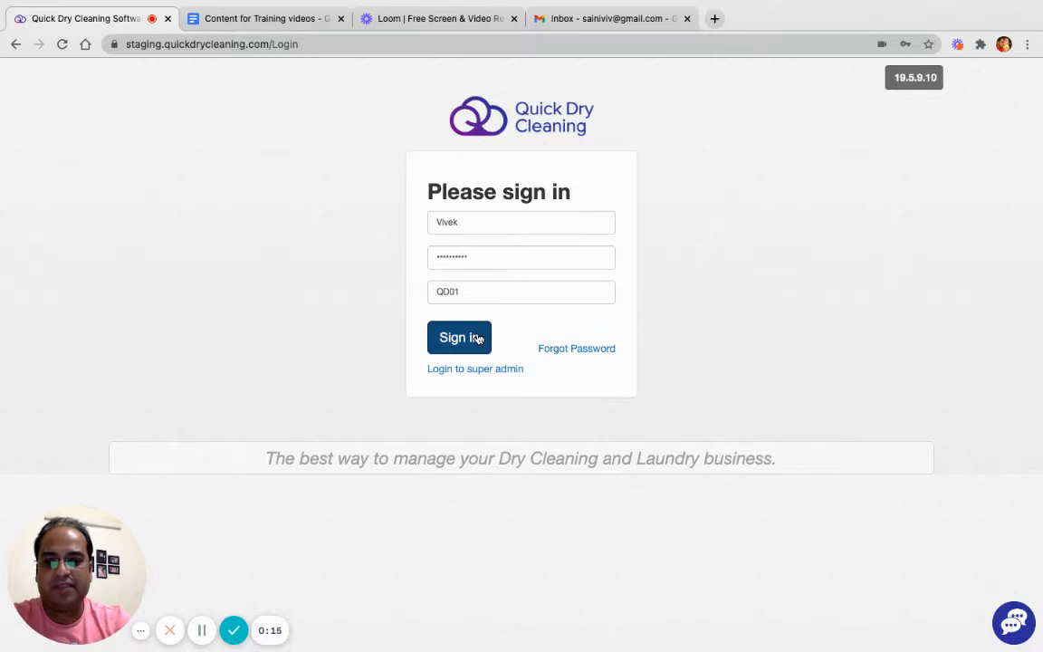
Submit sign-in as Vivek at store QD001 and get the incorrect credentials error
{"action": "left_click", "coordinate": [460, 337]}
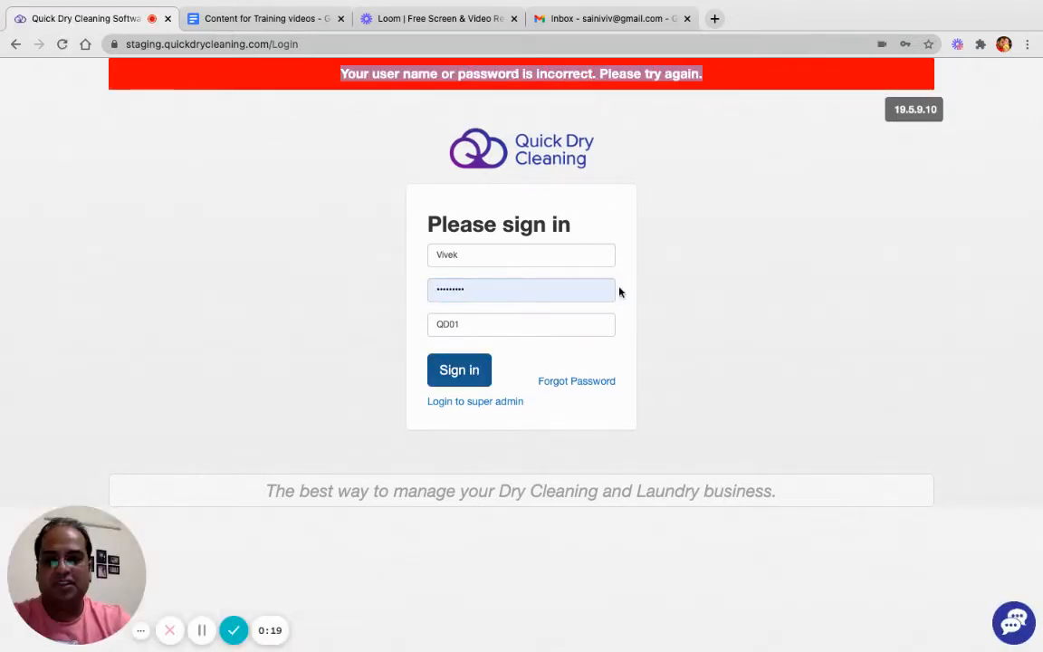
Request a reset link for user vivek at store qd01, resending it to email and mobile
{"action": "left_click", "coordinate": [576, 381]}
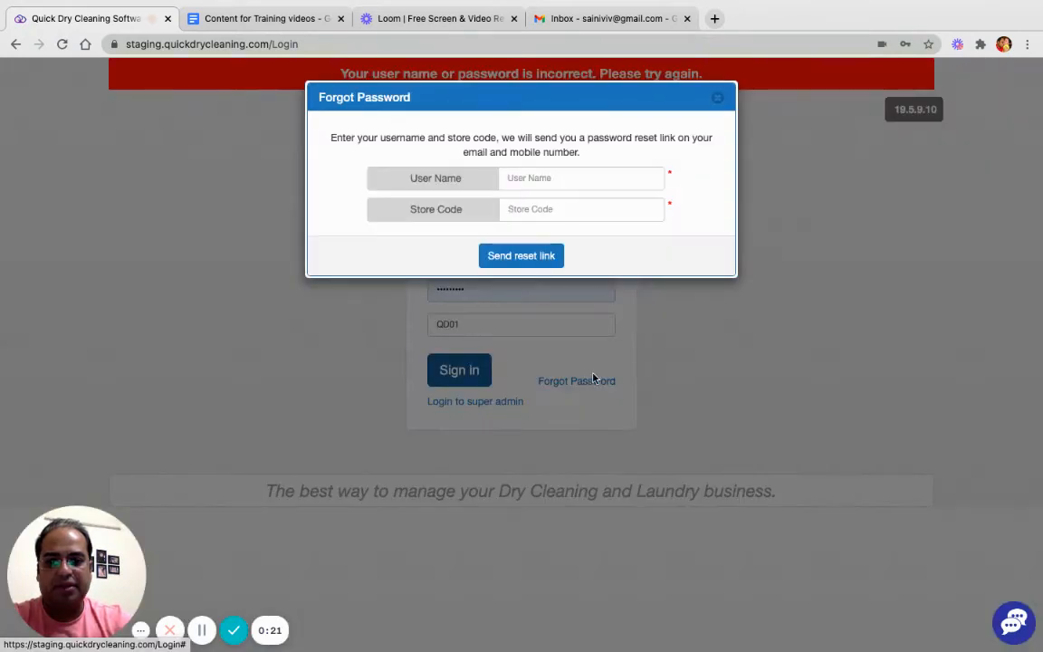
{"action": "type", "text": "vivek"}
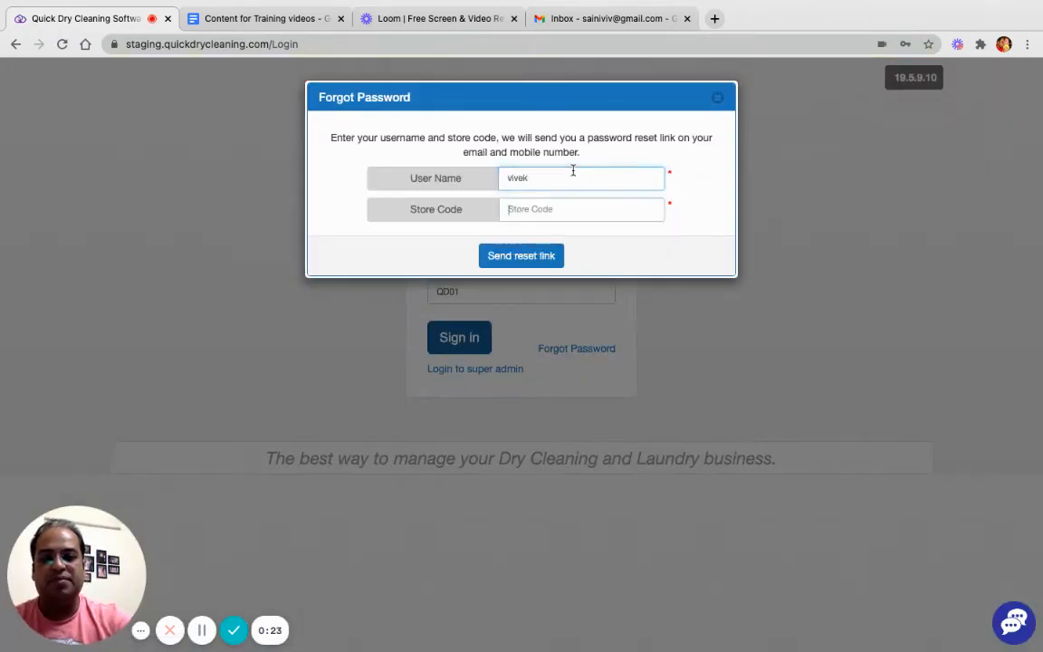
{"action": "type", "text": "qd01"}
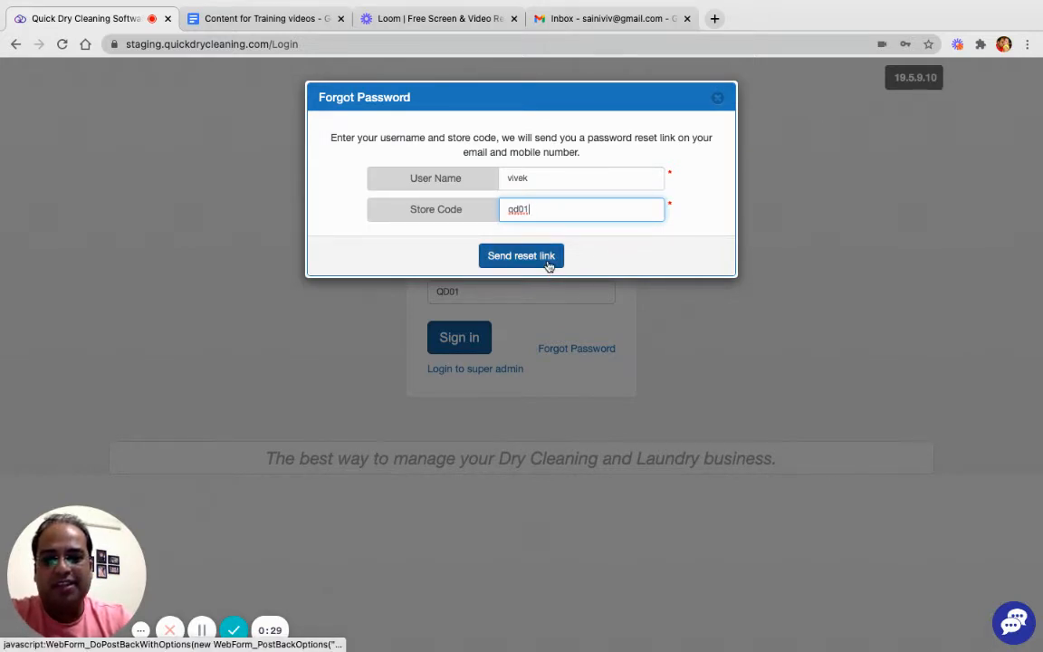
{"action": "left_click", "coordinate": [522, 255]}
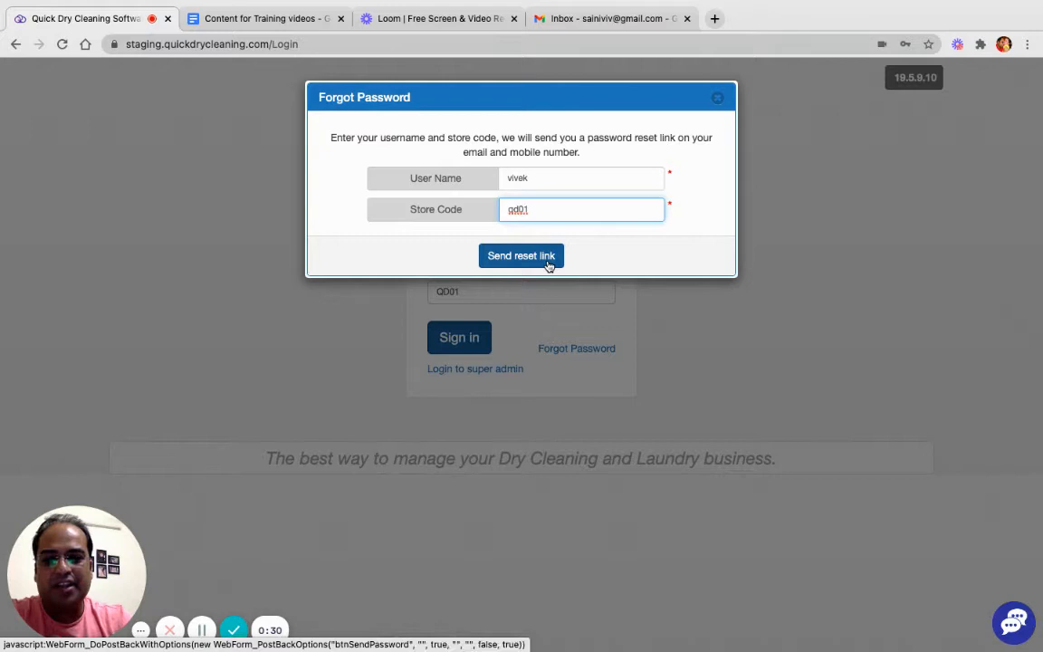
{"action": "left_click", "coordinate": [522, 256]}
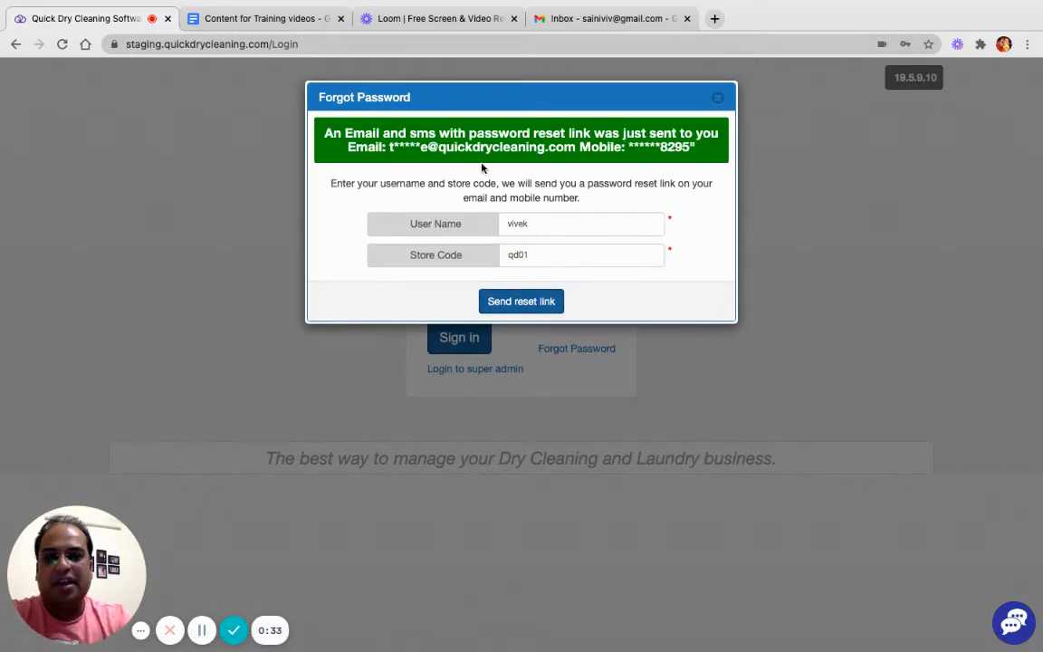
{"action": "mouse_move", "coordinate": [667, 148]}
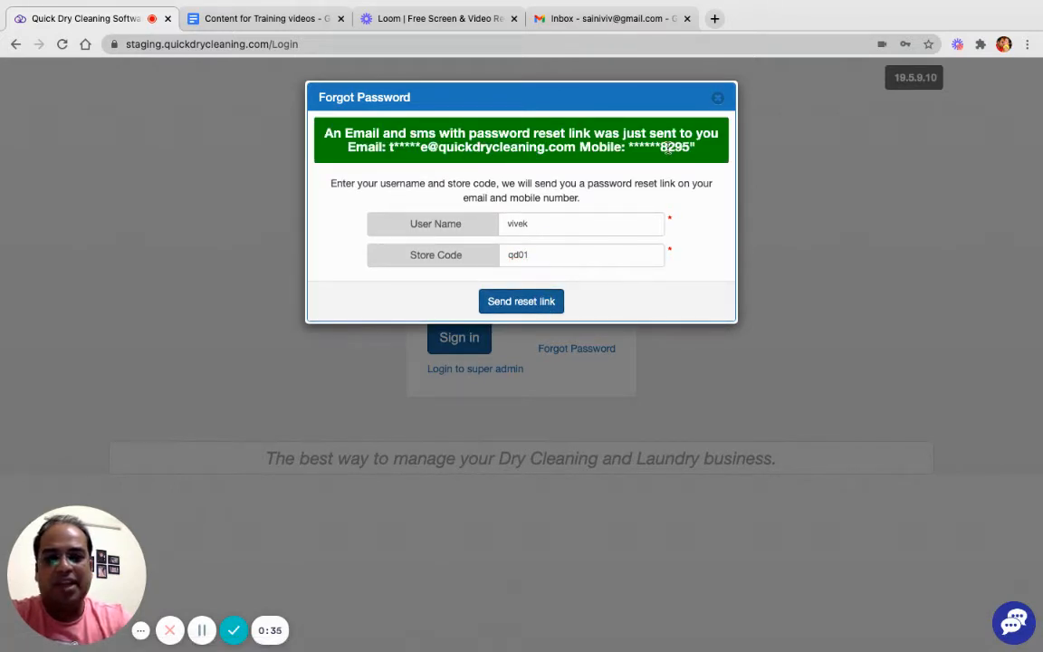
{"action": "mouse_move", "coordinate": [217, 606]}
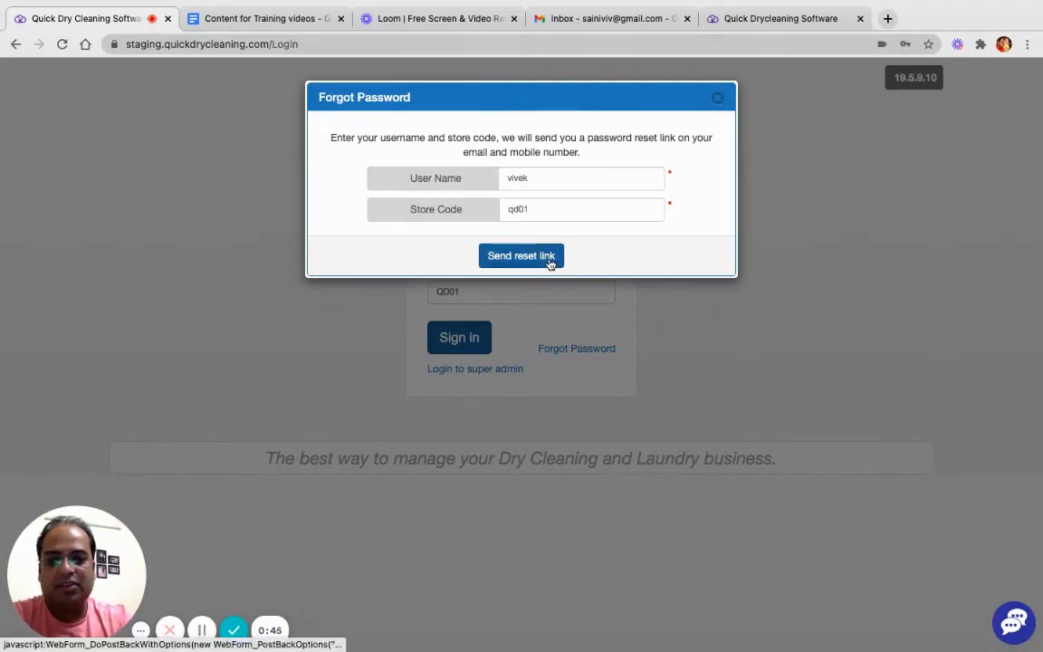
{"action": "left_click", "coordinate": [522, 255]}
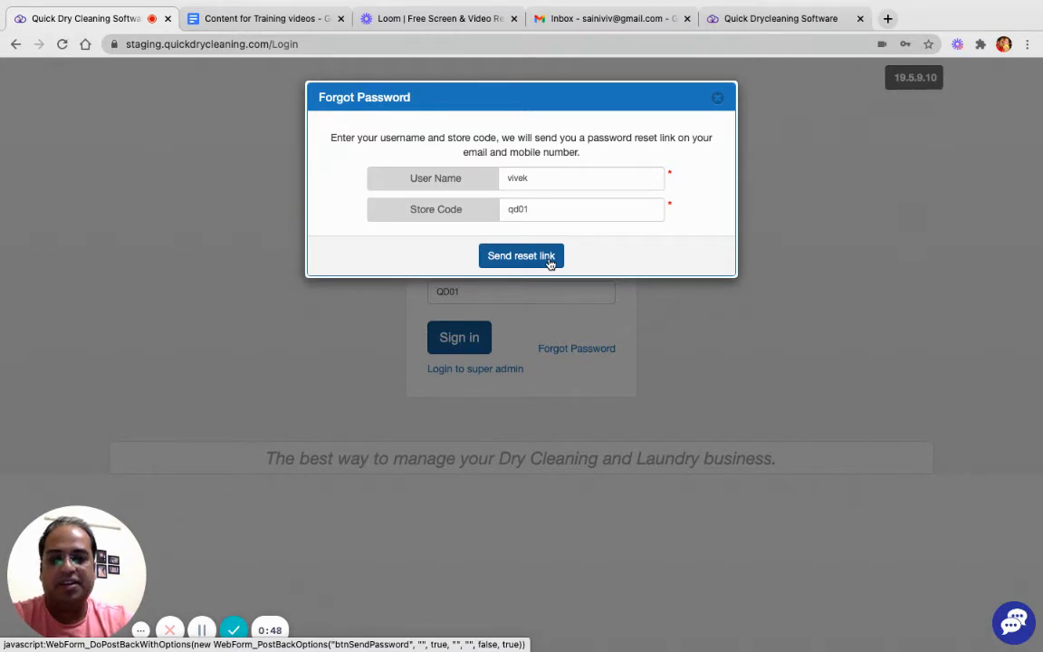
{"action": "left_click", "coordinate": [521, 255]}
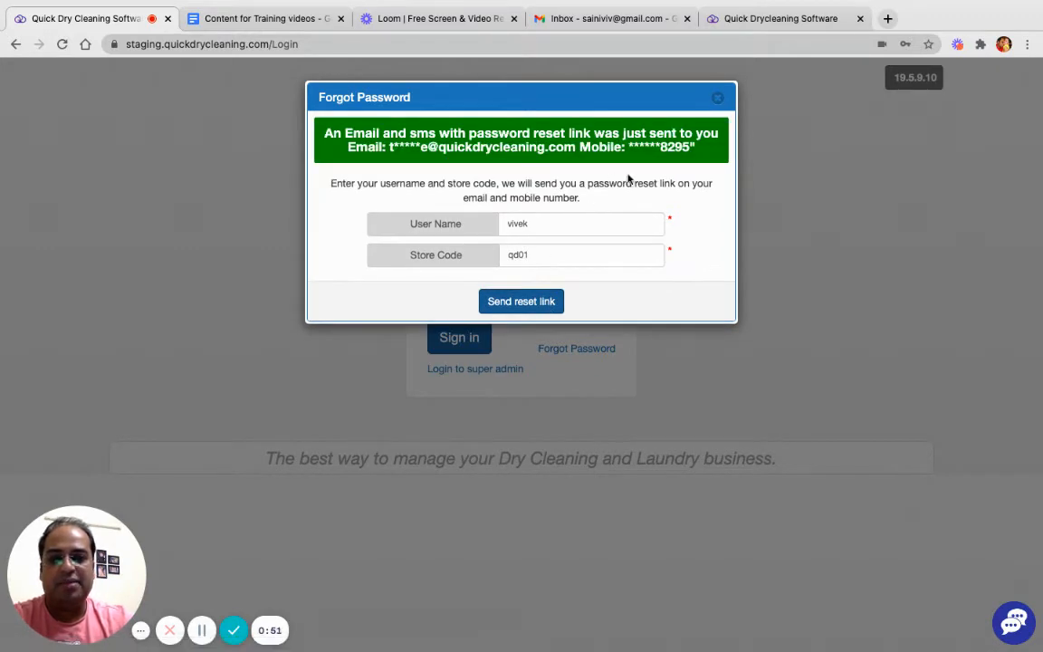
{"action": "left_click_drag", "start_coordinate": [594, 147], "coordinate": [696, 146]}
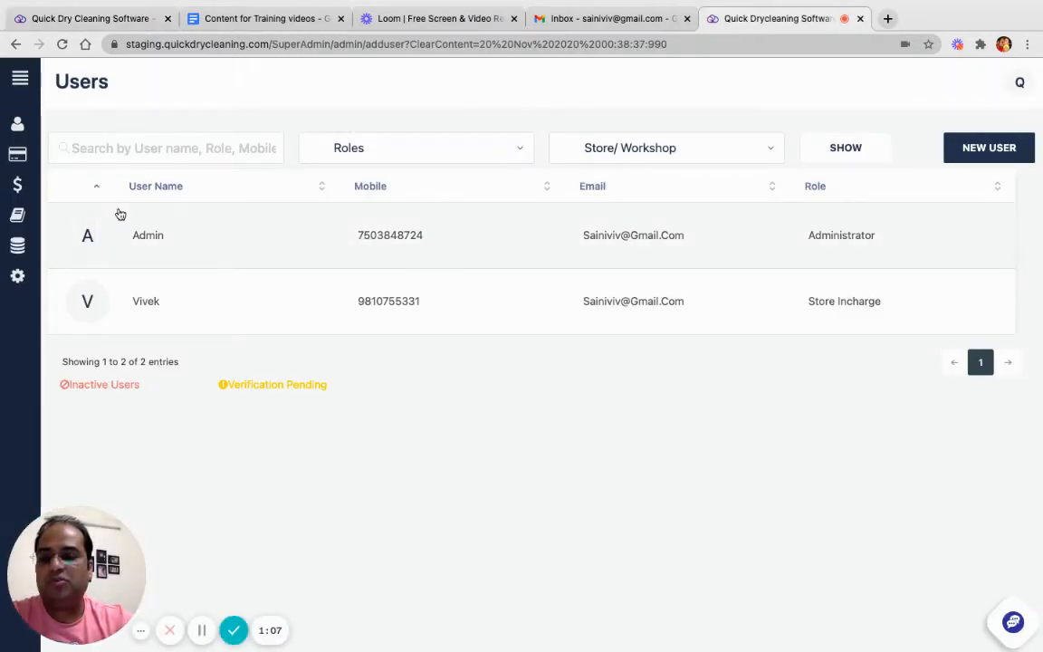
Send a password reset link from Vivek's Edit User record in the super admin list
{"action": "left_click", "coordinate": [18, 276]}
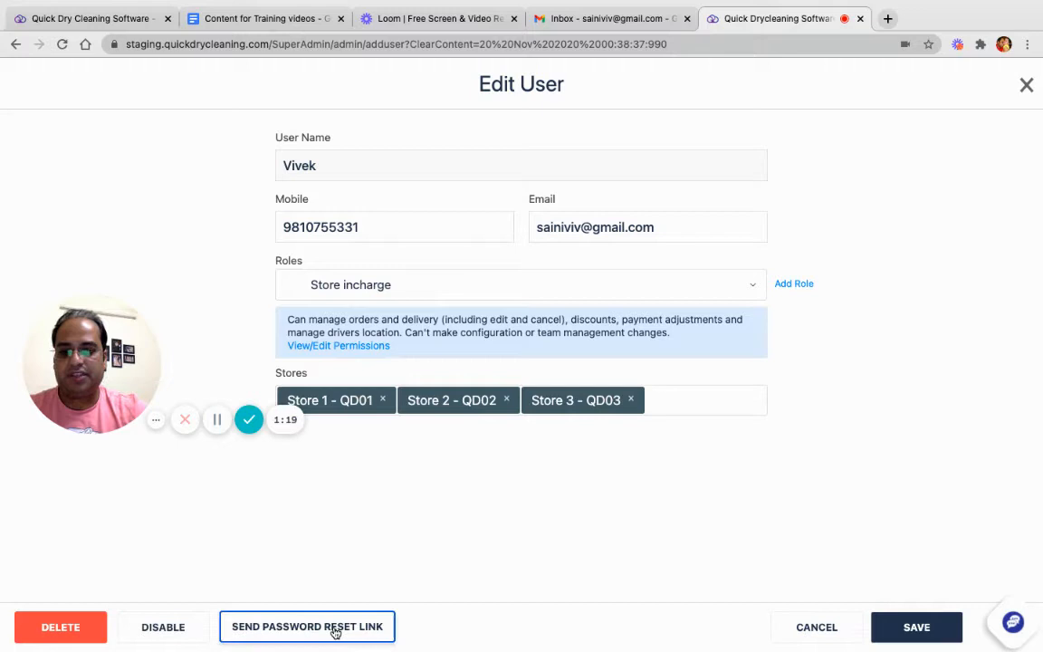
{"action": "mouse_move", "coordinate": [493, 541]}
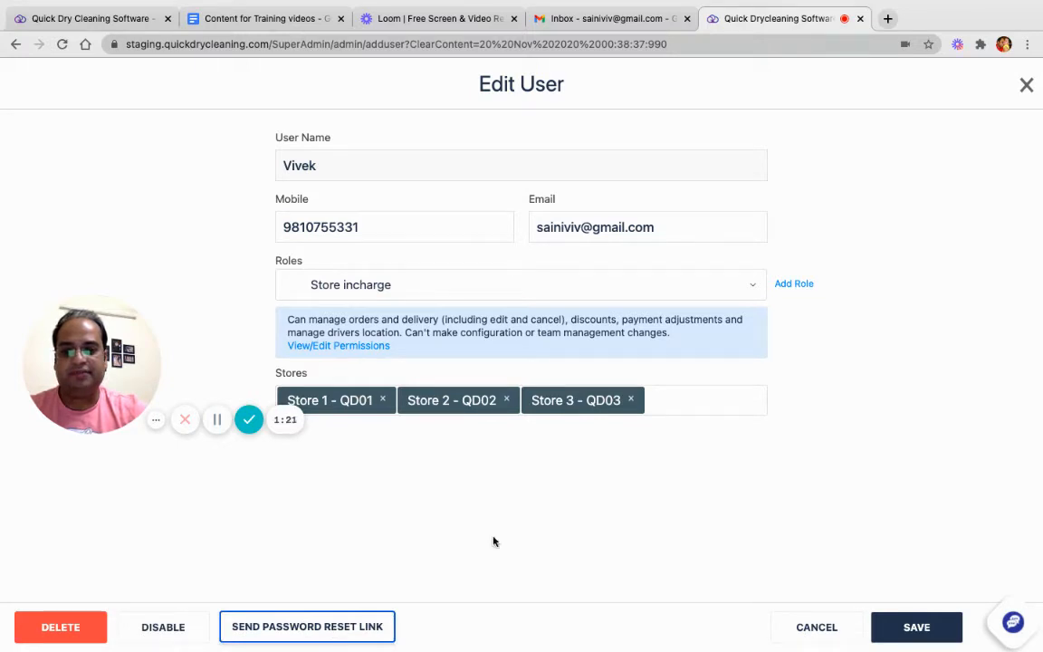
{"action": "left_click", "coordinate": [307, 627]}
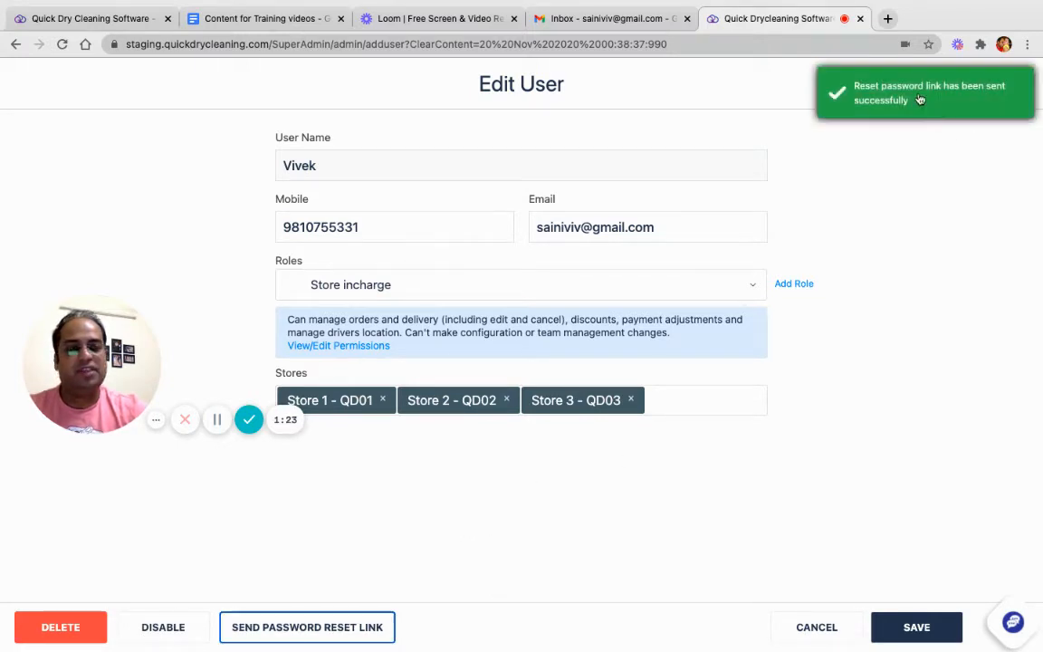
{"action": "mouse_move", "coordinate": [931, 105]}
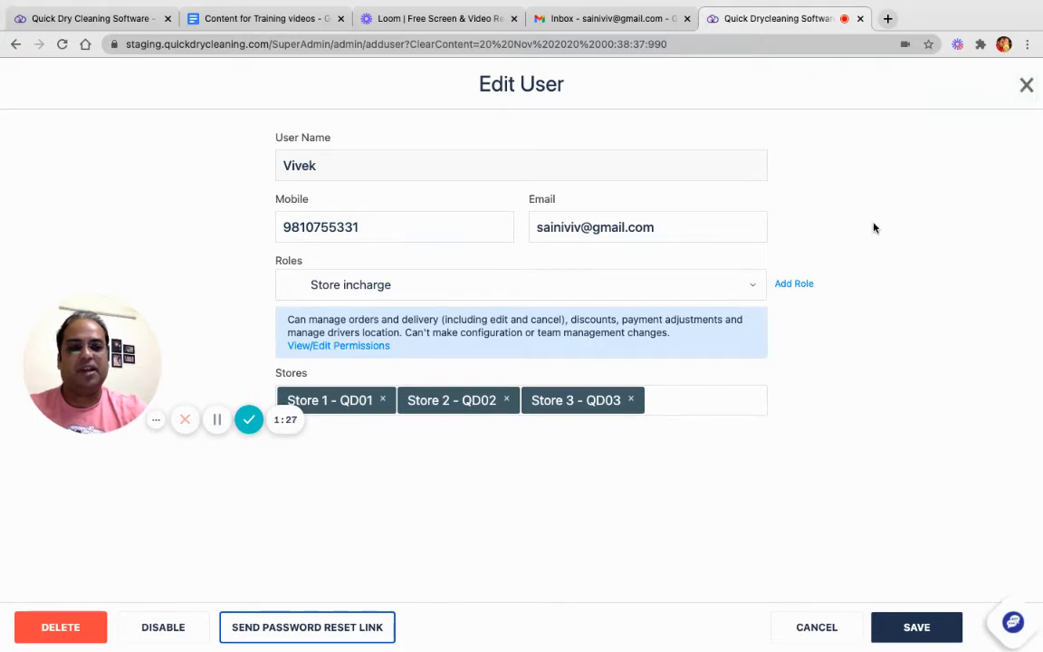
Replace Vivek's mobile number in his Edit User record
{"action": "left_click", "coordinate": [403, 228]}
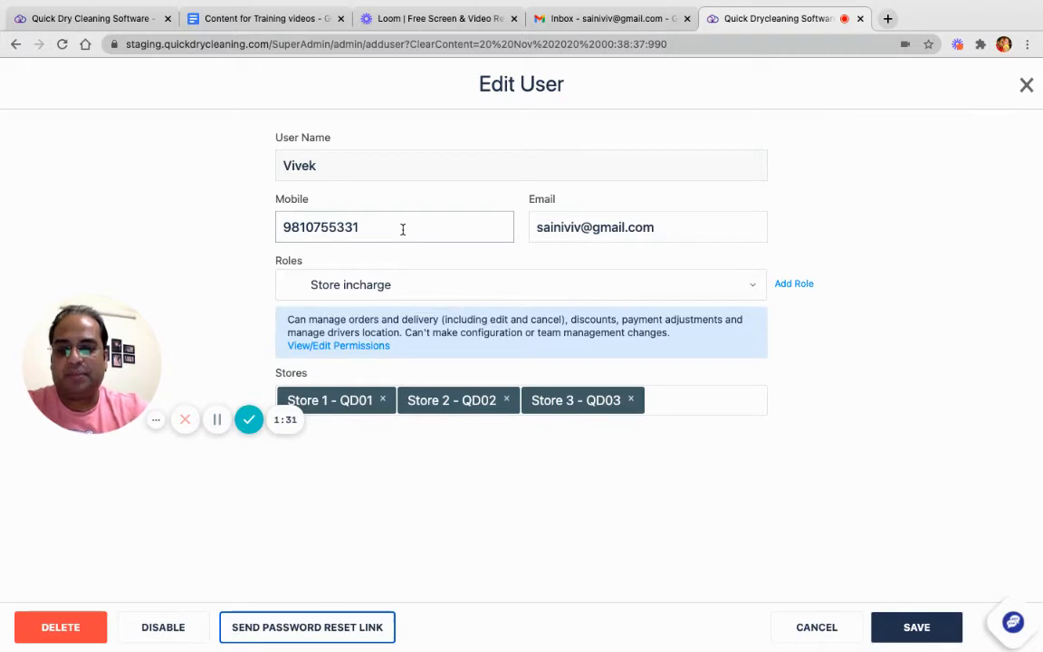
{"action": "left_click", "coordinate": [395, 226]}
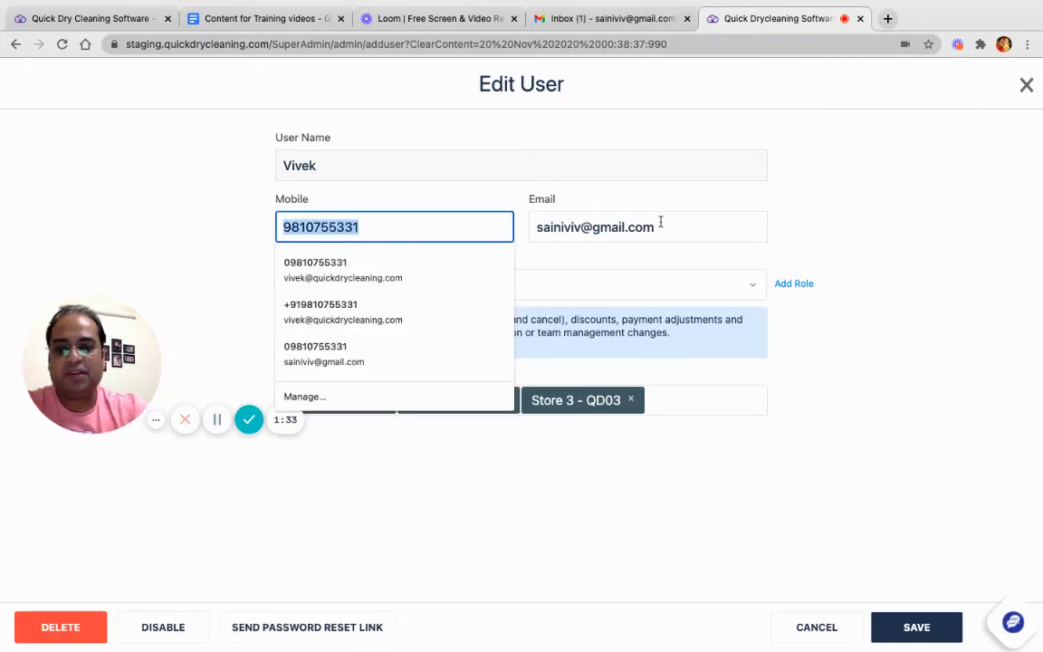
{"action": "left_click", "coordinate": [891, 221]}
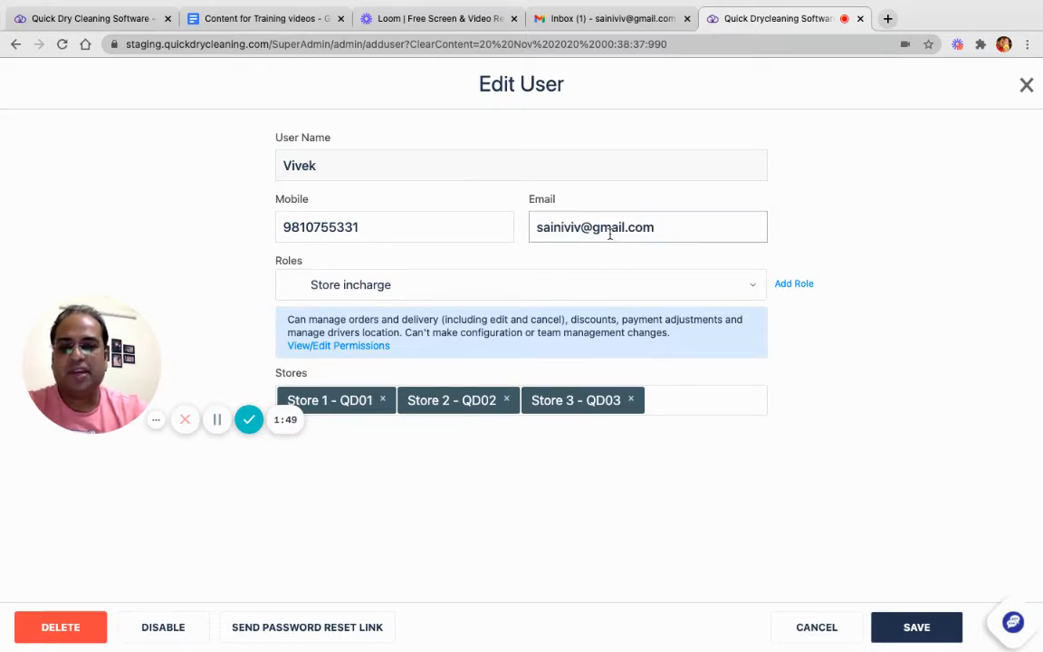
{"action": "left_click", "coordinate": [395, 226]}
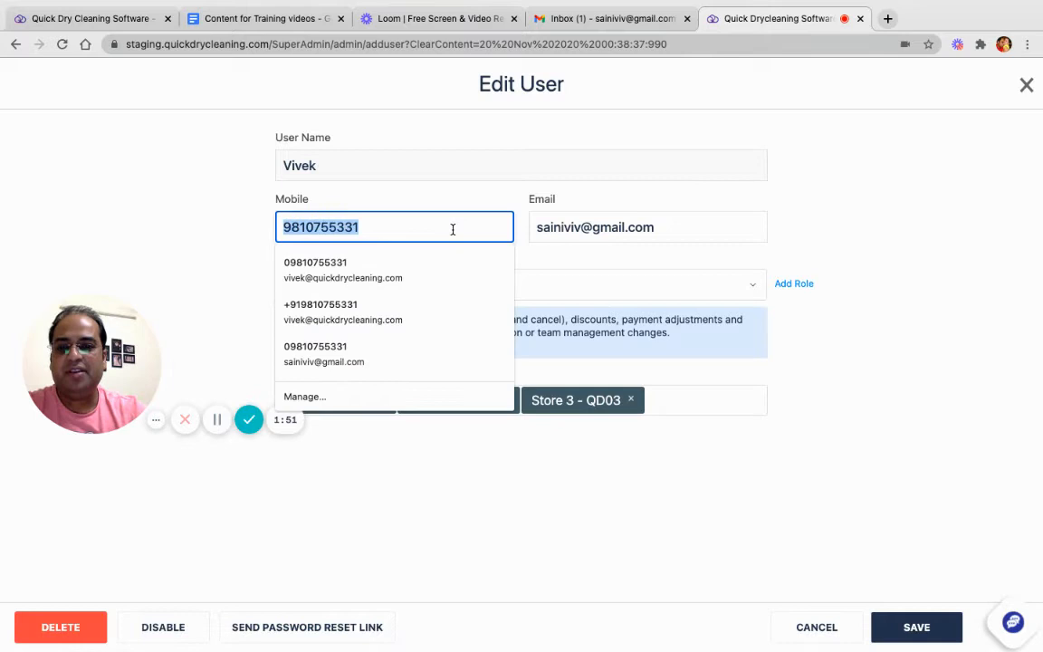
{"action": "left_click", "coordinate": [647, 227]}
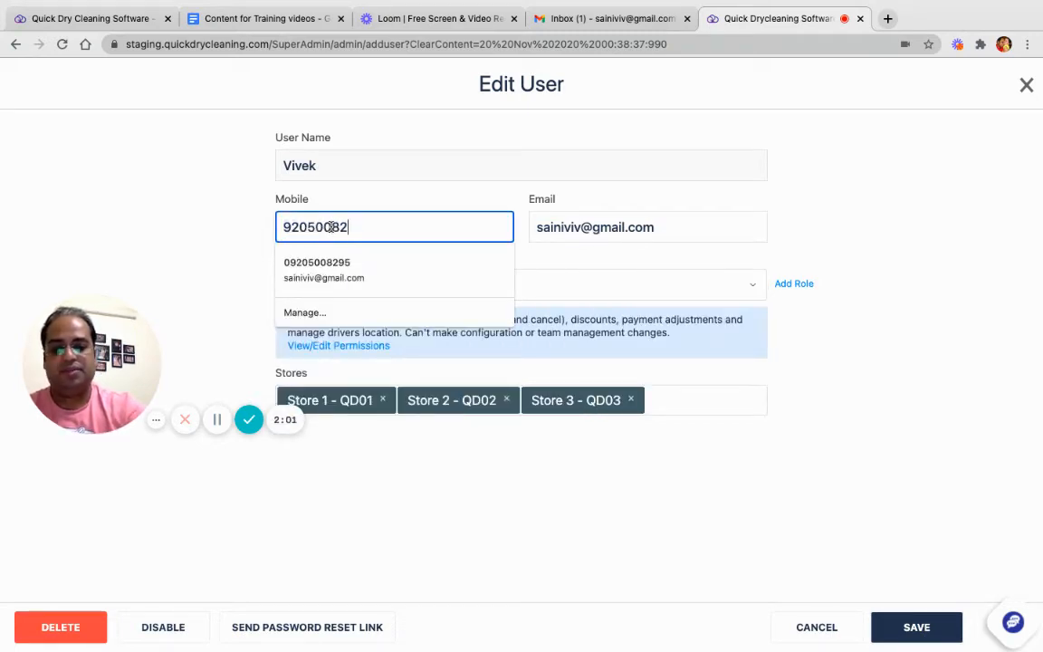
{"action": "left_click", "coordinate": [323, 270]}
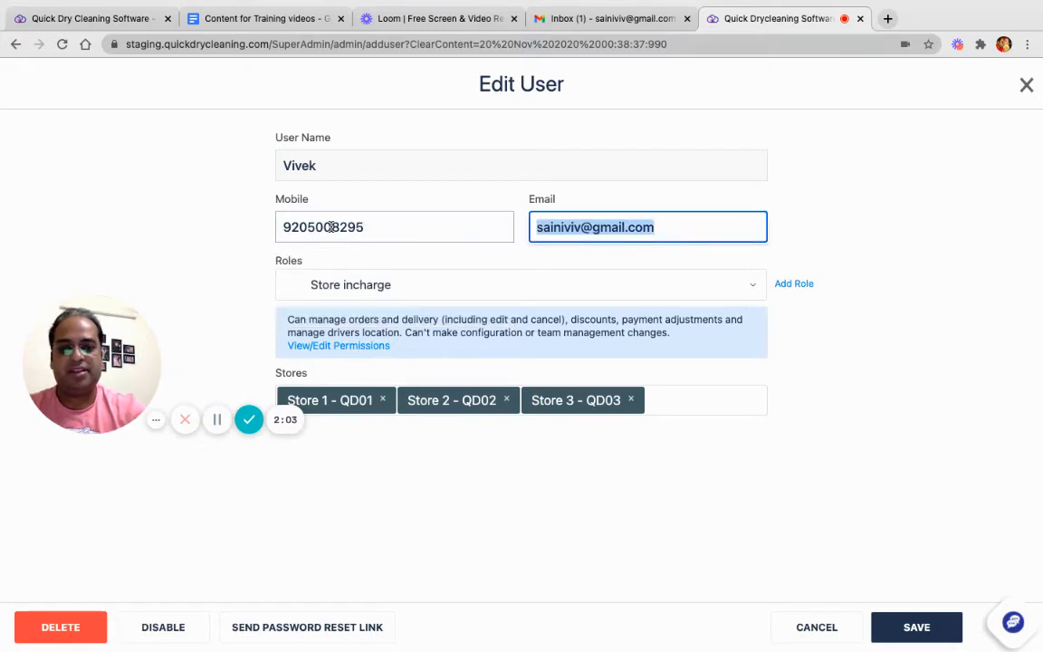
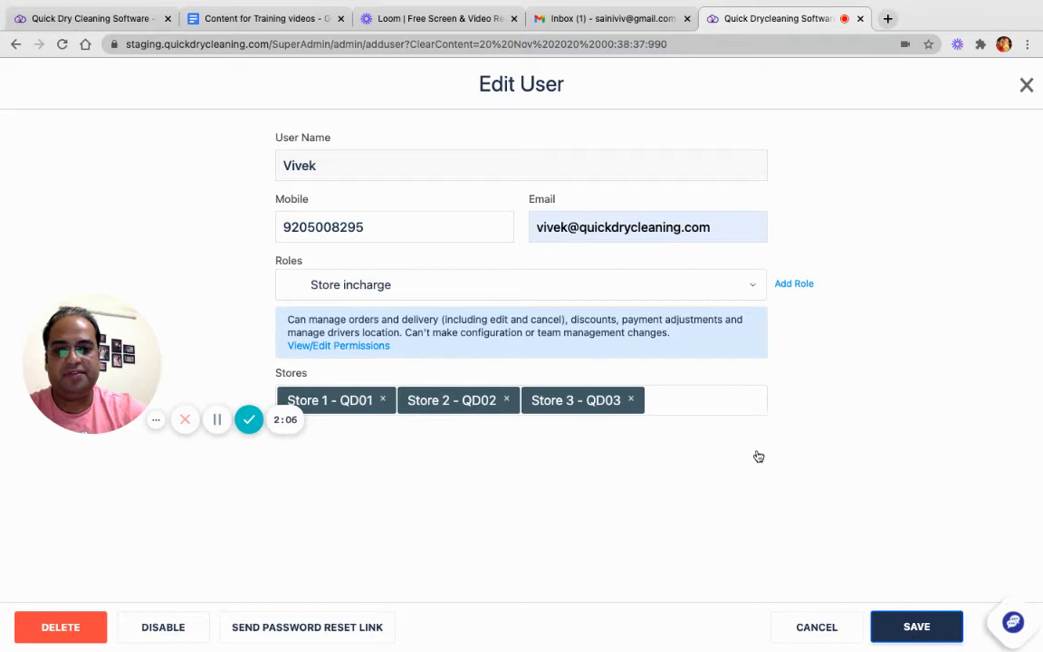
{"action": "left_click", "coordinate": [916, 627]}
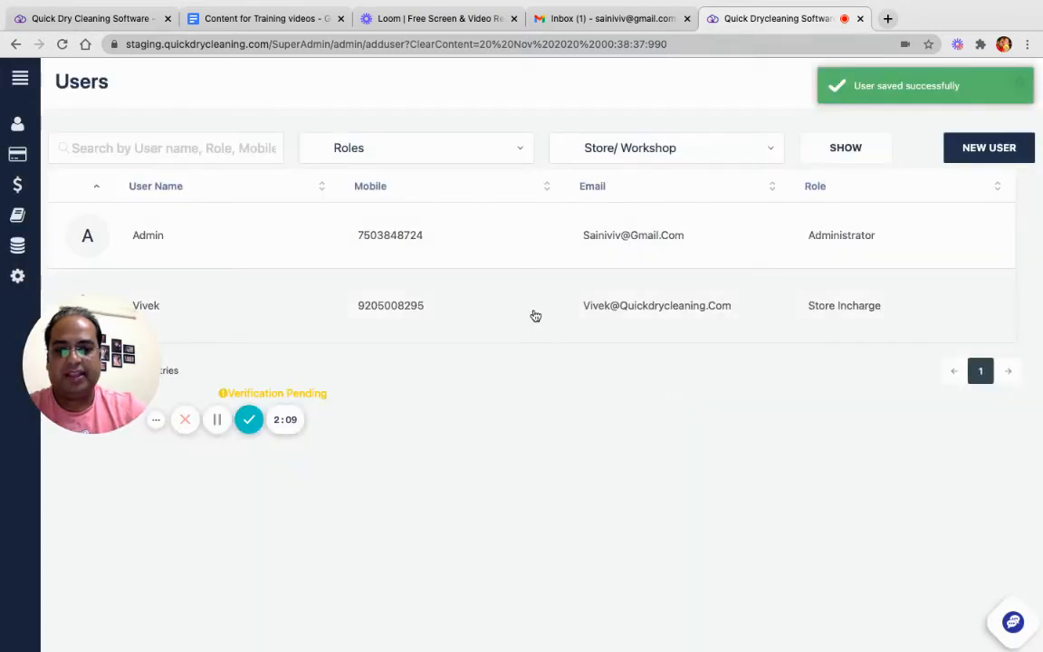
Resend the verification link to Vivek's new email and save his record
{"action": "left_click", "coordinate": [145, 304]}
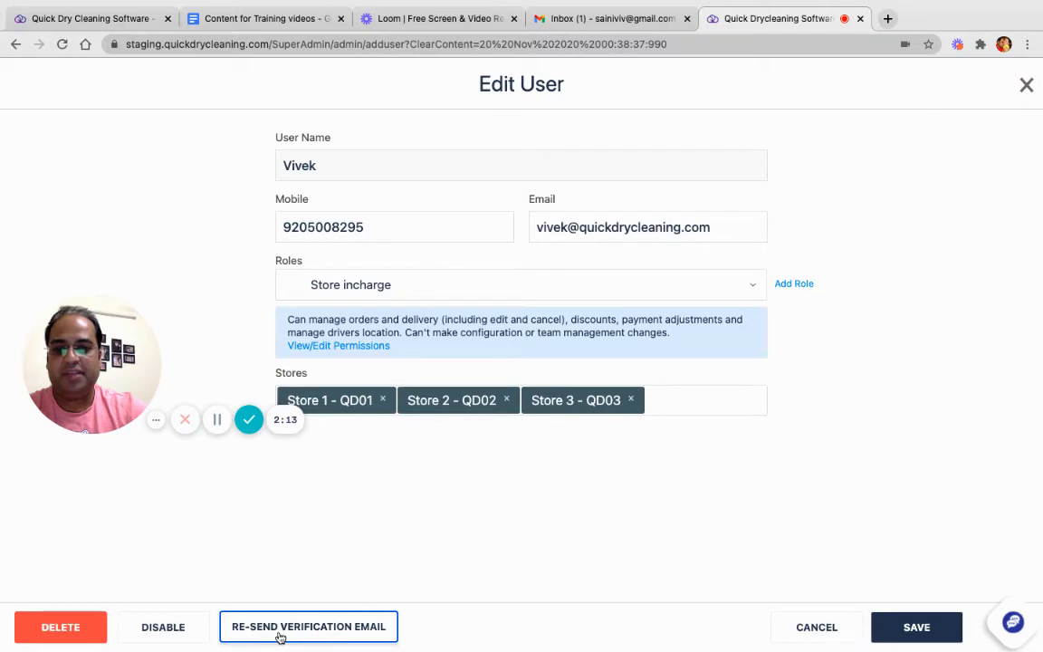
{"action": "left_click", "coordinate": [308, 627]}
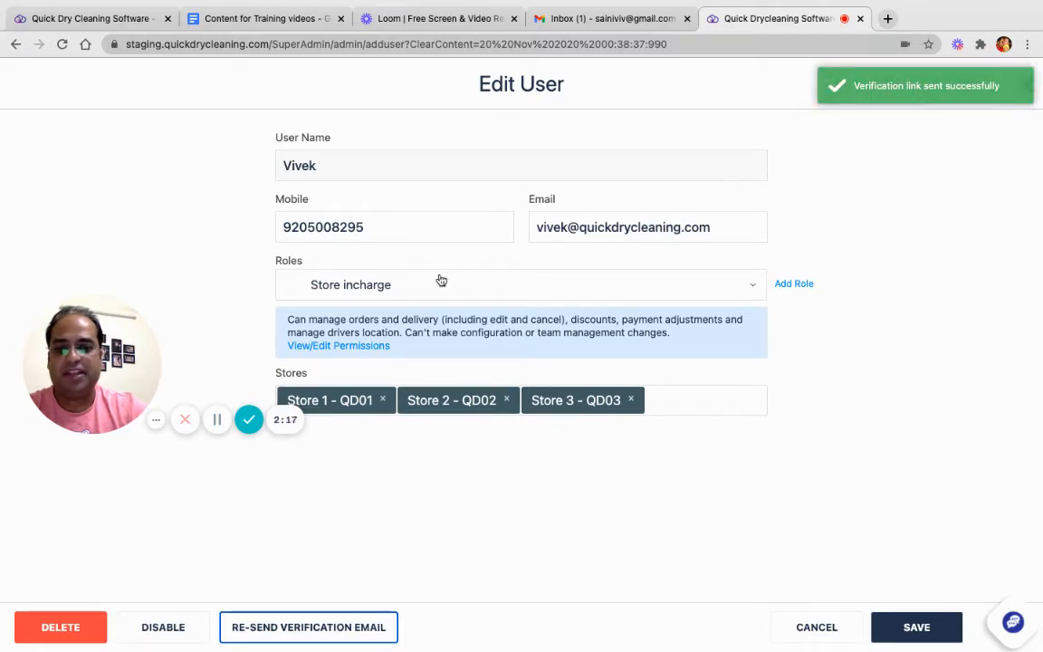
{"action": "left_click", "coordinate": [395, 226]}
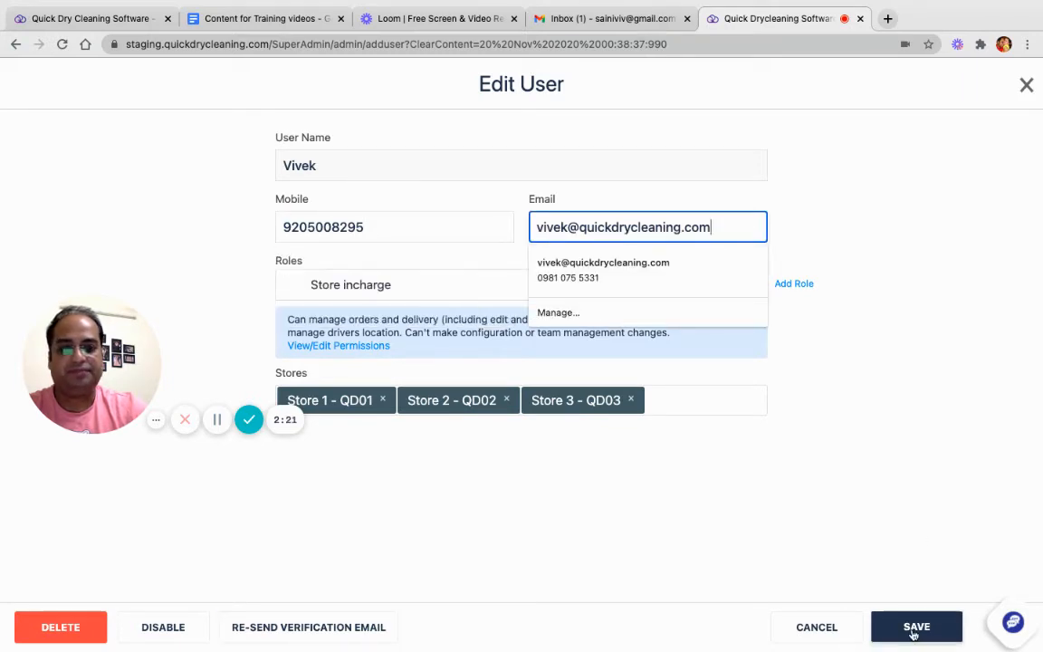
{"action": "left_click", "coordinate": [917, 626]}
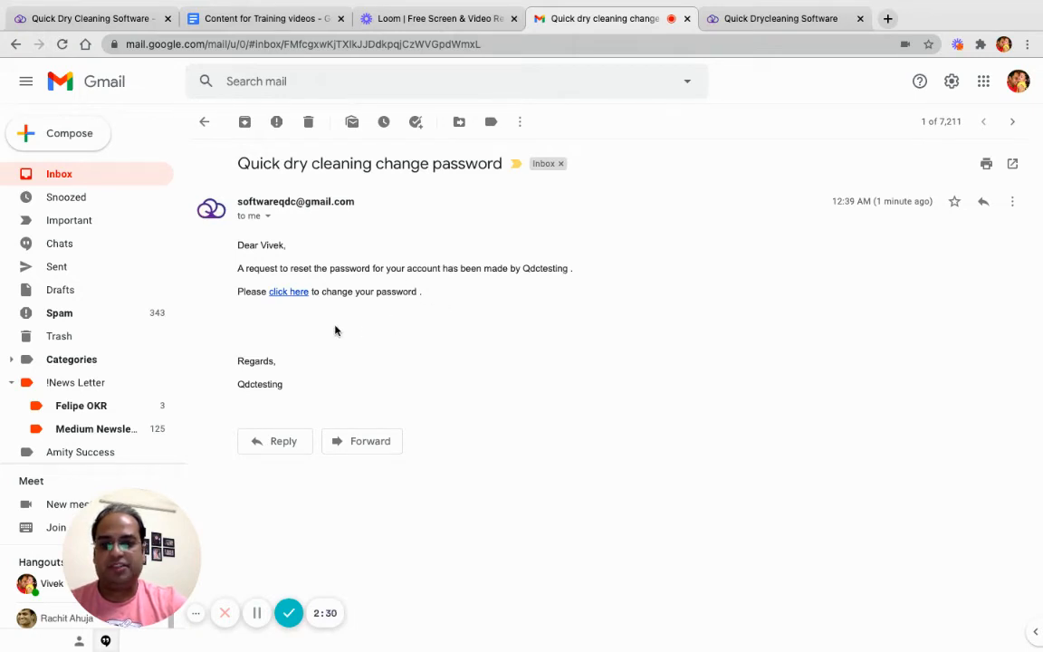
Follow the 'click here' link in the Quick dry cleaning change password email
{"action": "left_click", "coordinate": [288, 290]}
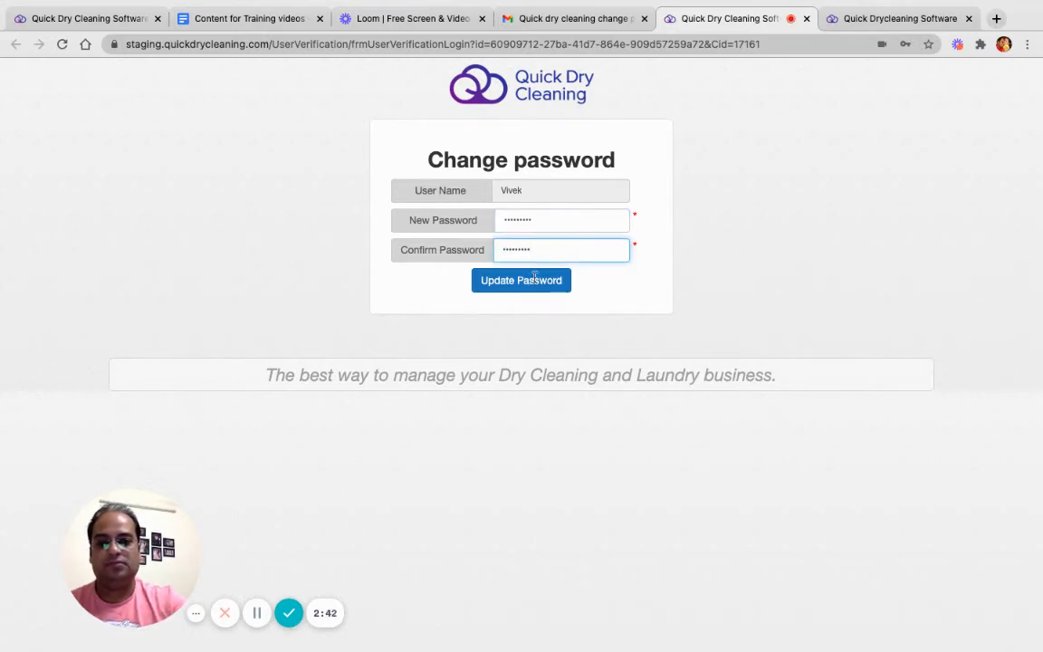
Submit Vivek's new password, correct the confirmation mismatch and update it
{"action": "left_click", "coordinate": [521, 279]}
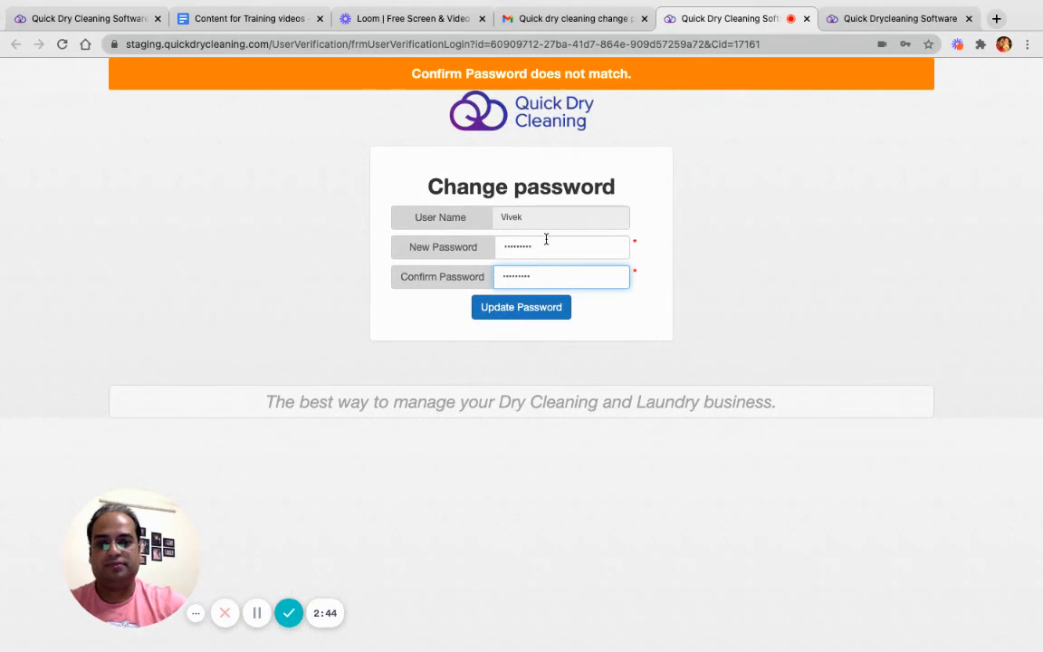
{"action": "left_click", "coordinate": [562, 221]}
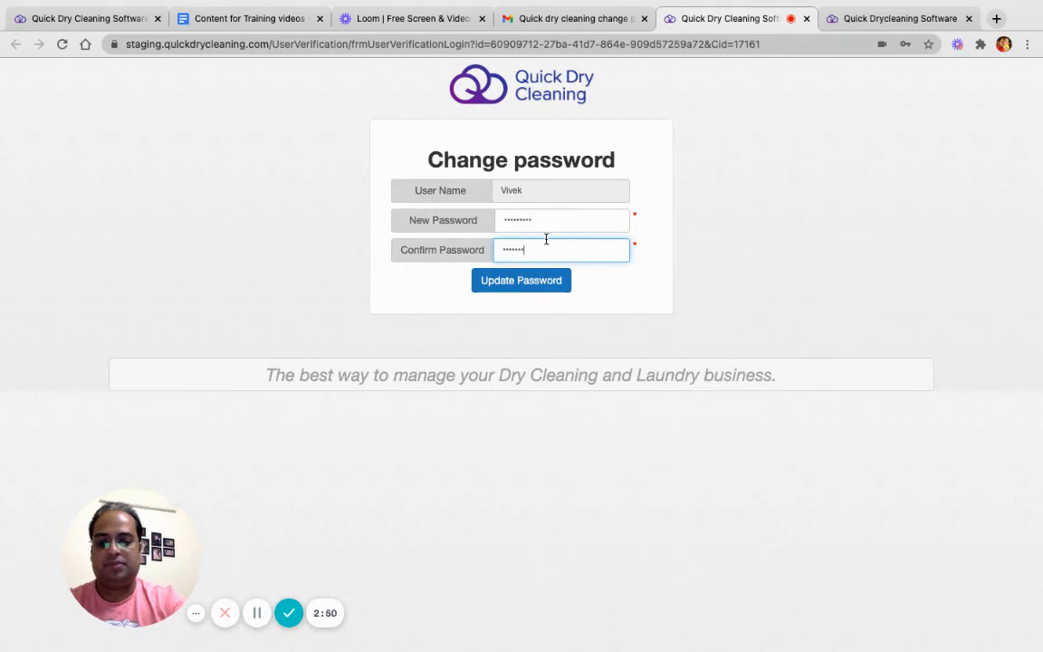
{"action": "left_click", "coordinate": [522, 279]}
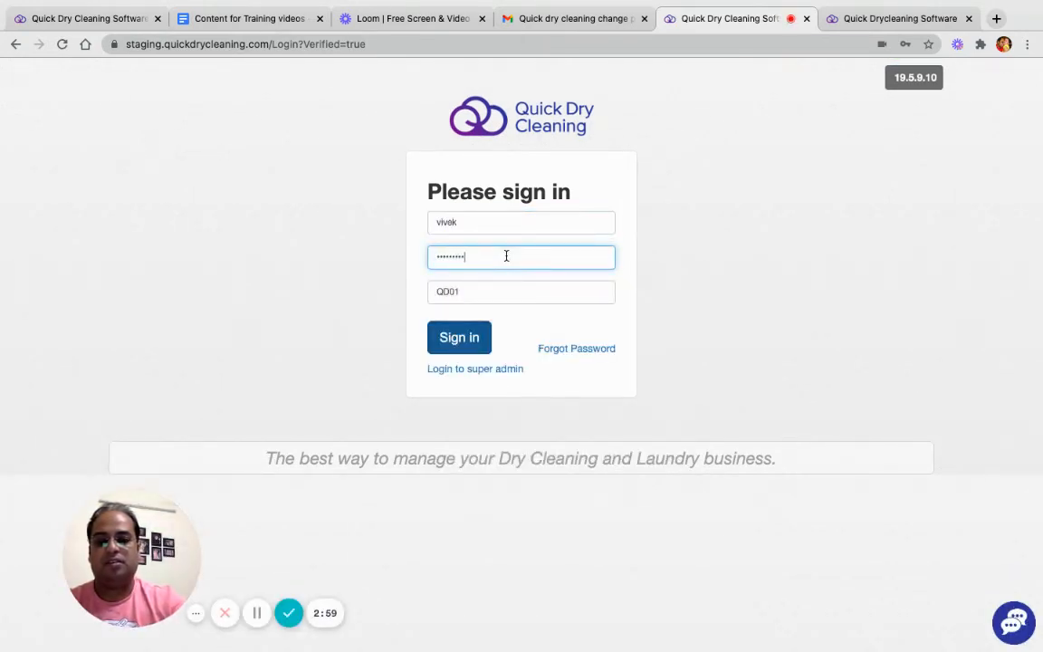
Sign in as Vivek with the new password, then log out from the Hi Vivek menu
{"action": "left_click", "coordinate": [460, 337]}
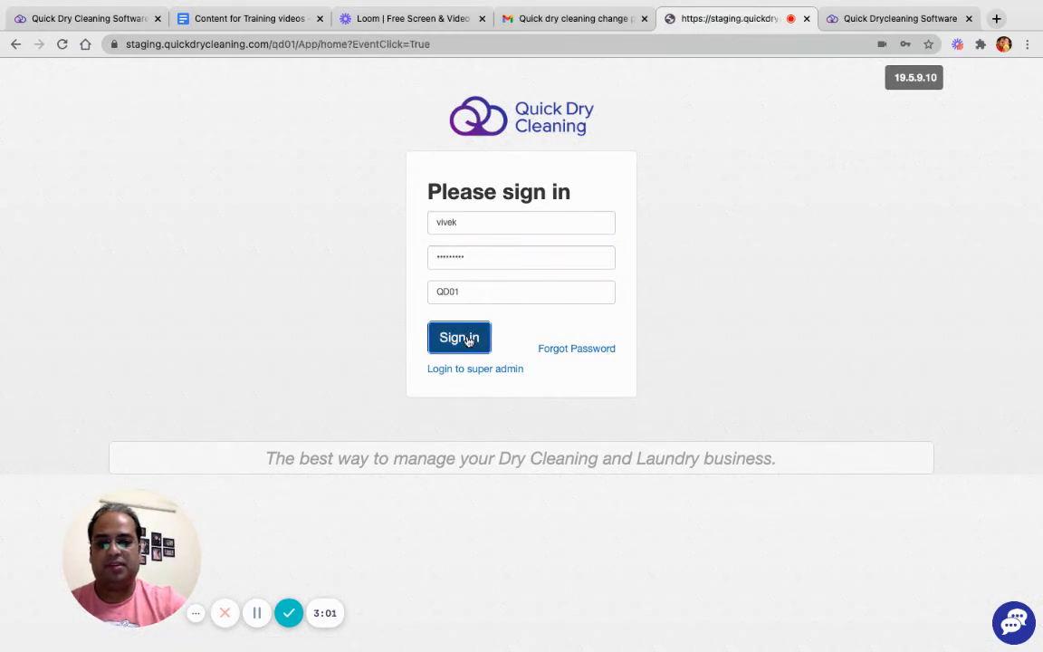
{"action": "left_click", "coordinate": [460, 337]}
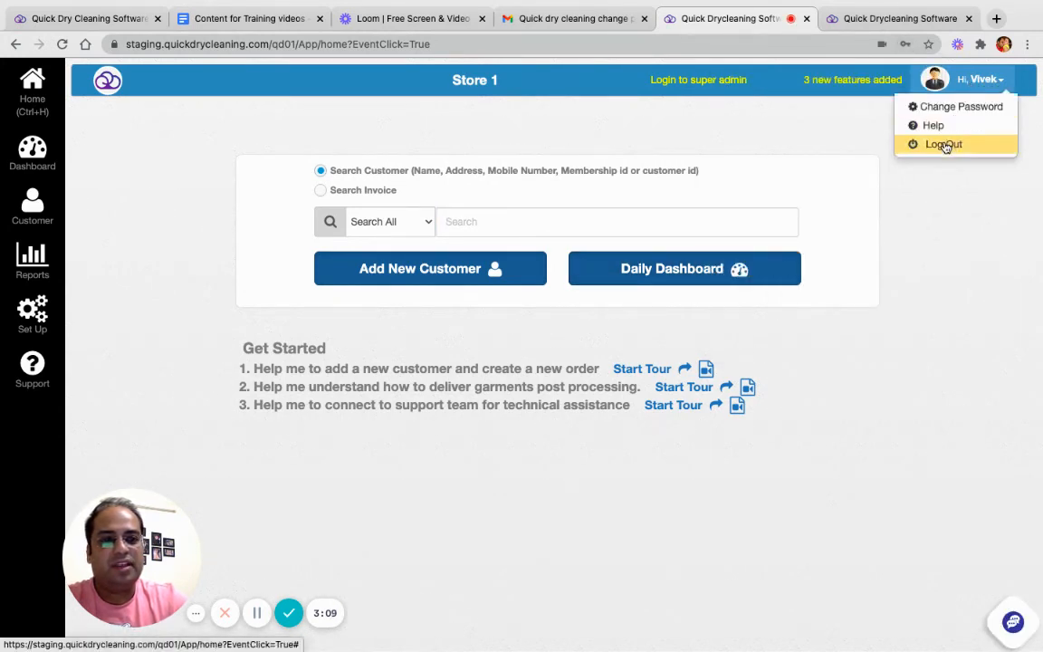
{"action": "left_click", "coordinate": [944, 145]}
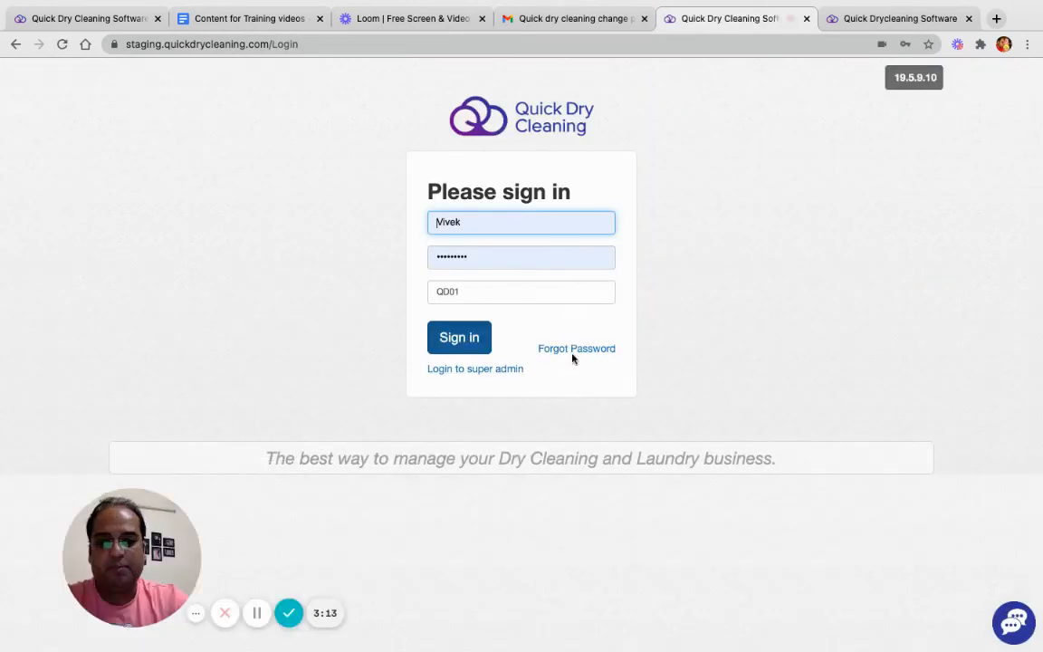
Show the Forgot Password form noting the link goes to email and mobile, then return to super admin
{"action": "left_click", "coordinate": [576, 348]}
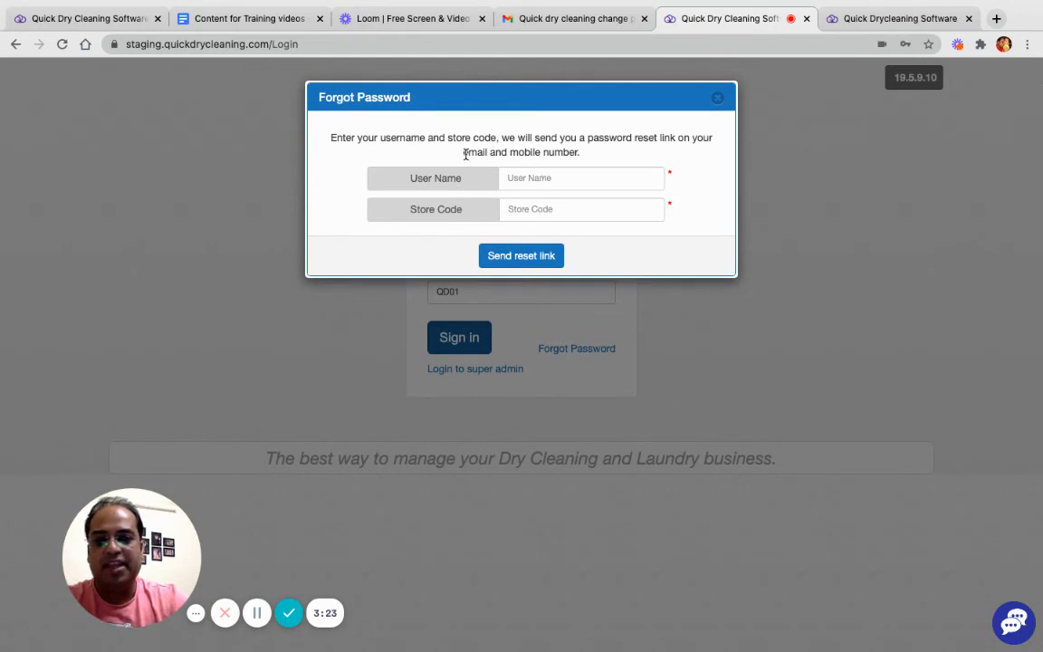
{"action": "left_click_drag", "start_coordinate": [464, 152], "coordinate": [581, 152]}
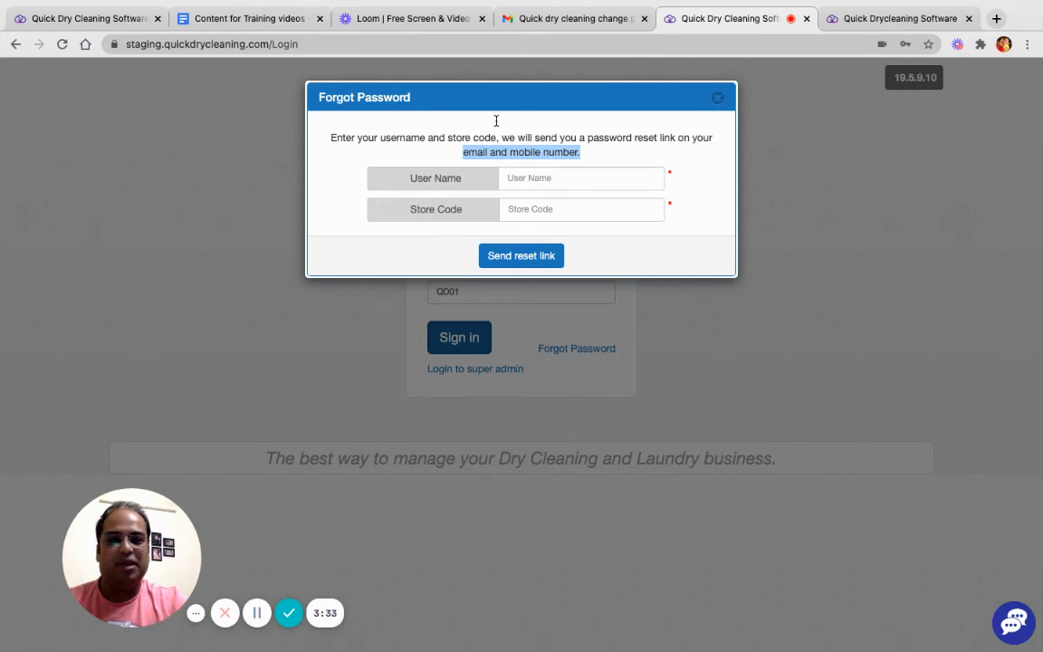
{"action": "left_click", "coordinate": [898, 18]}
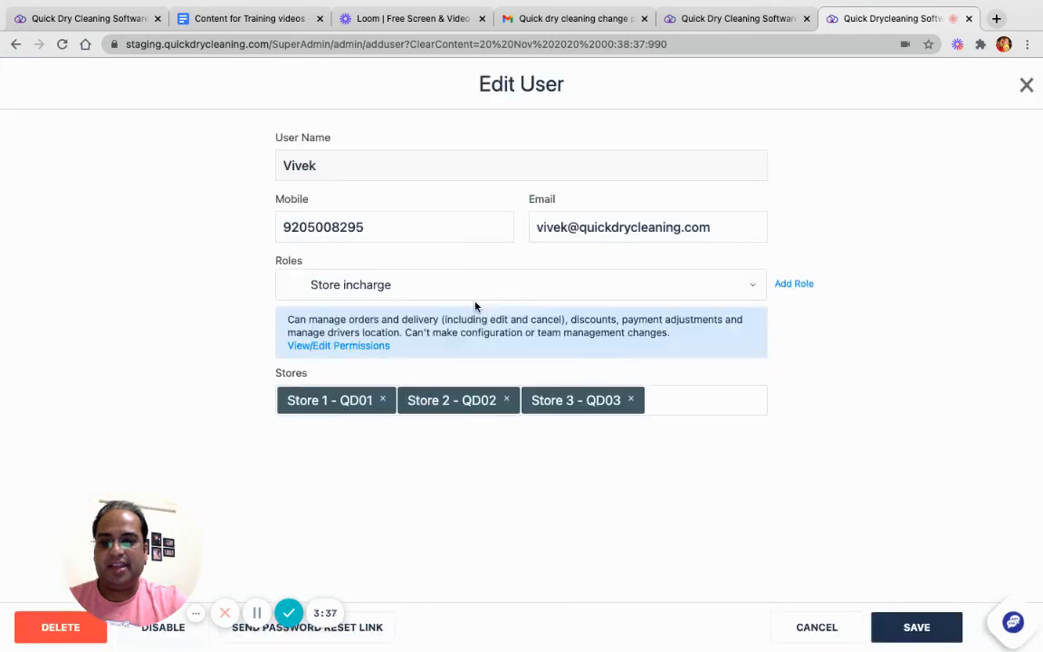
Save Vivek's user details again and reopen his Edit User record
{"action": "left_click", "coordinate": [395, 227]}
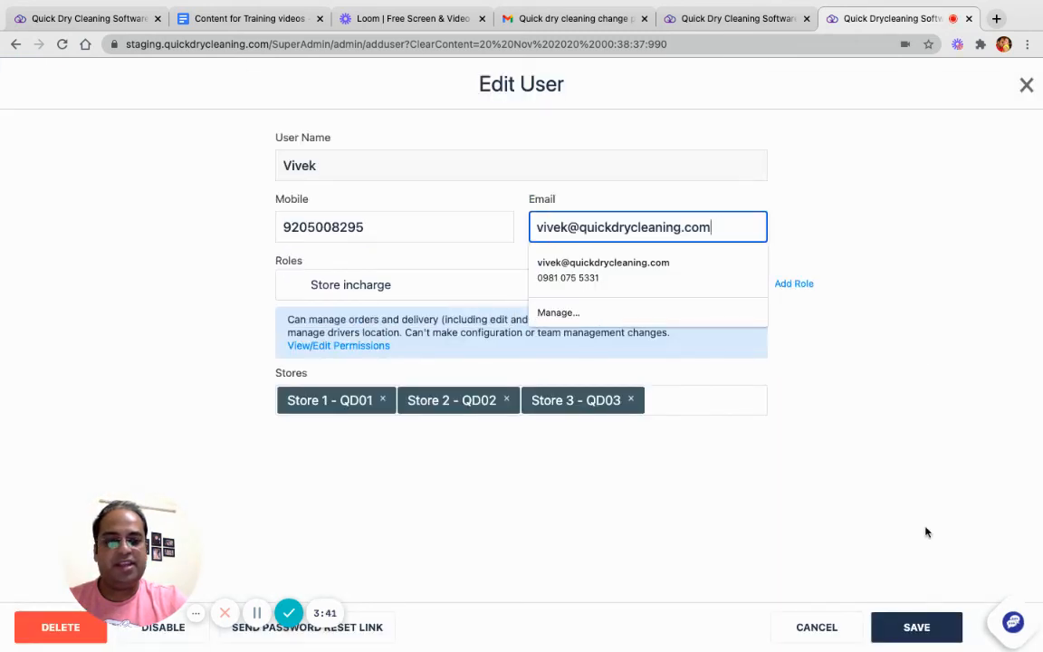
{"action": "left_click", "coordinate": [917, 627]}
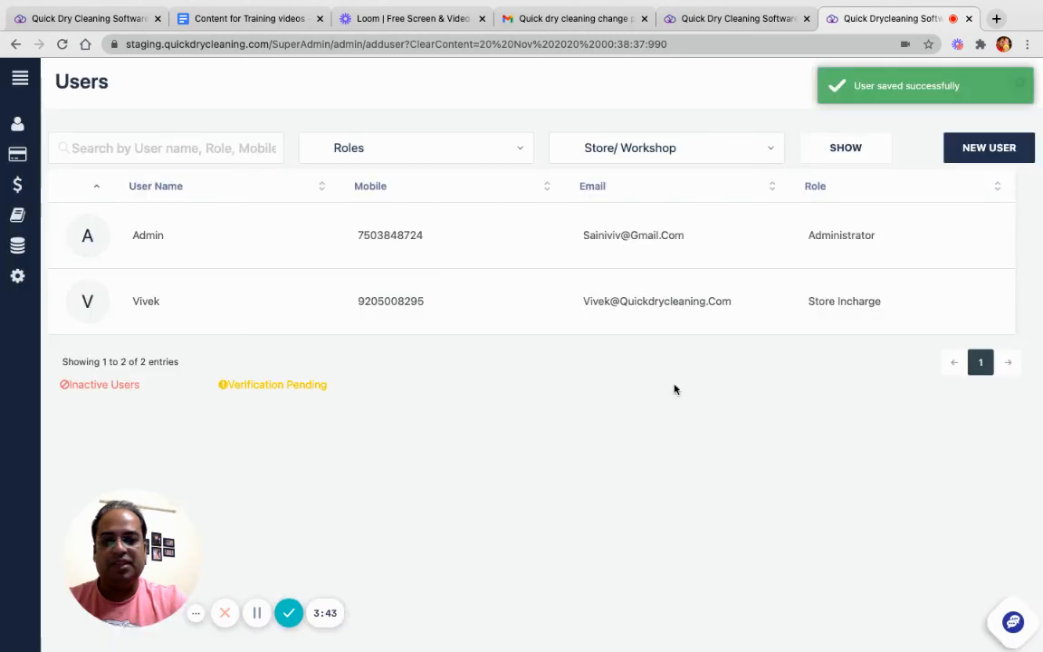
{"action": "left_click", "coordinate": [145, 301]}
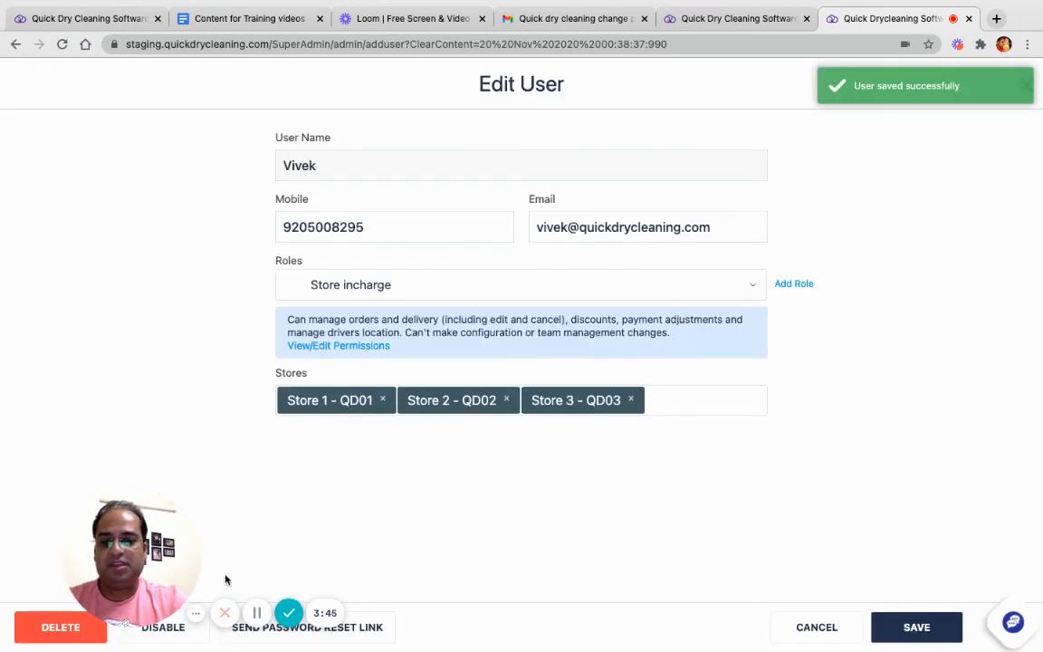